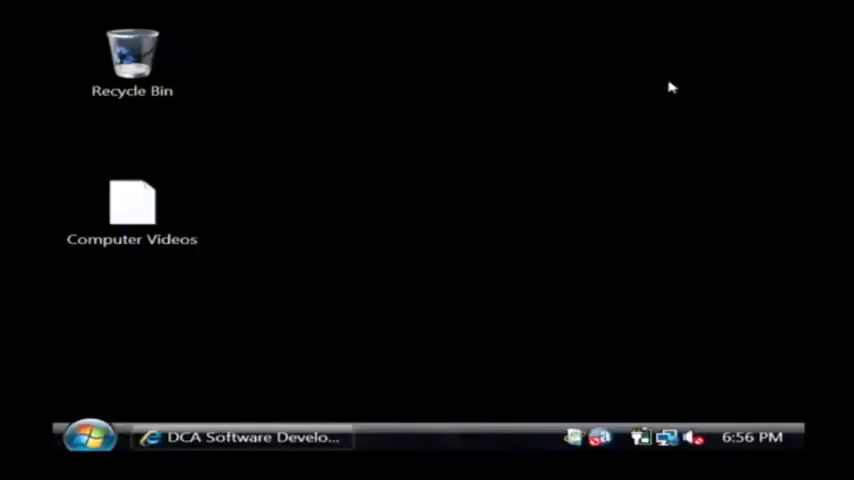
Restore the minimized Easy Server Monitor Complete products page from the taskbar
left_click(240, 436)
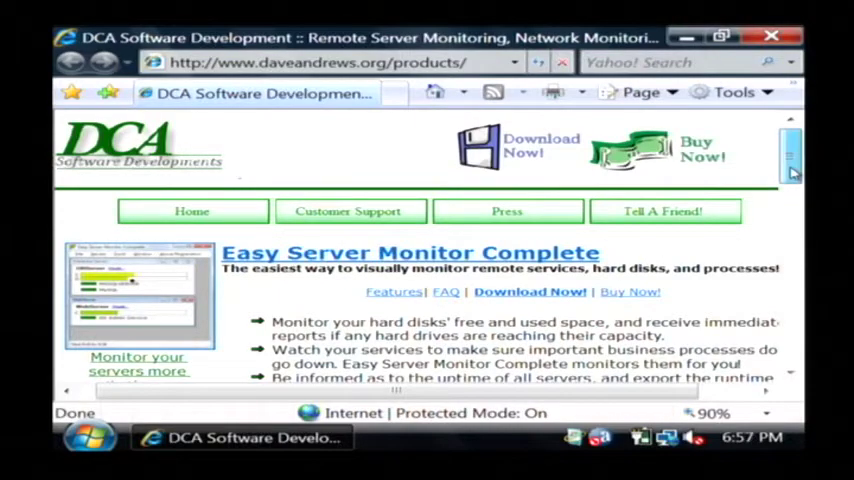
scroll("down", 3)
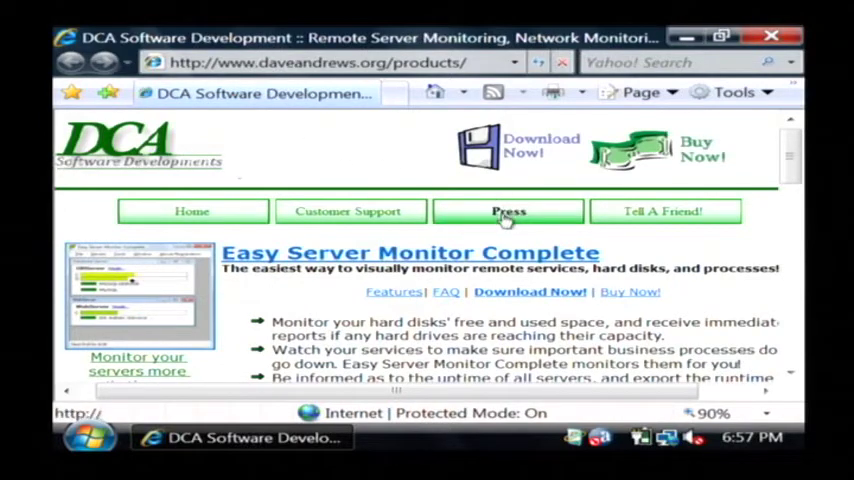
left_click(508, 212)
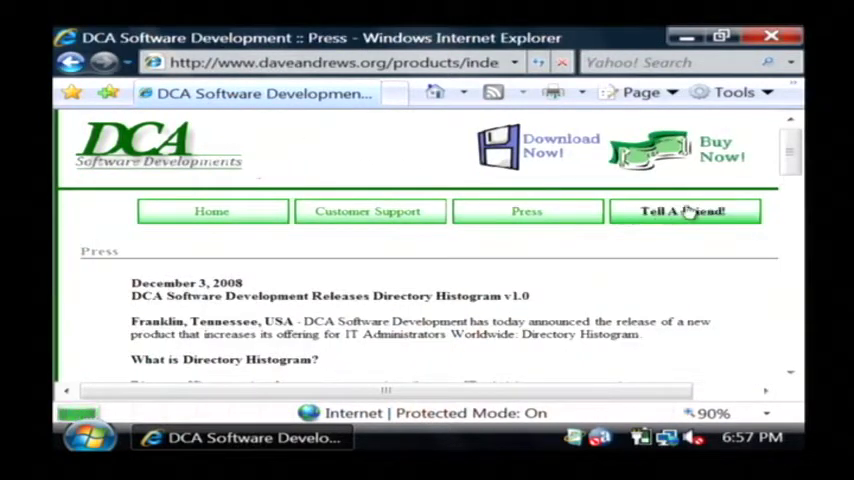
scroll("down", 3)
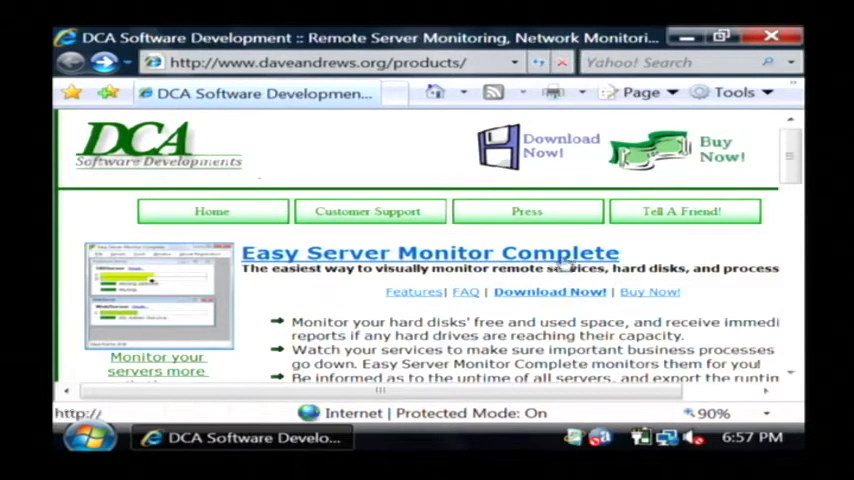
double_click(562, 252)
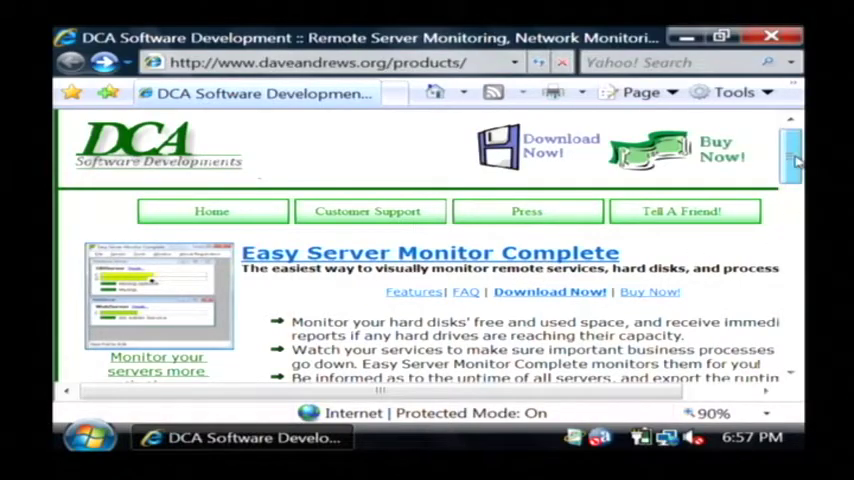
scroll("down", 3)
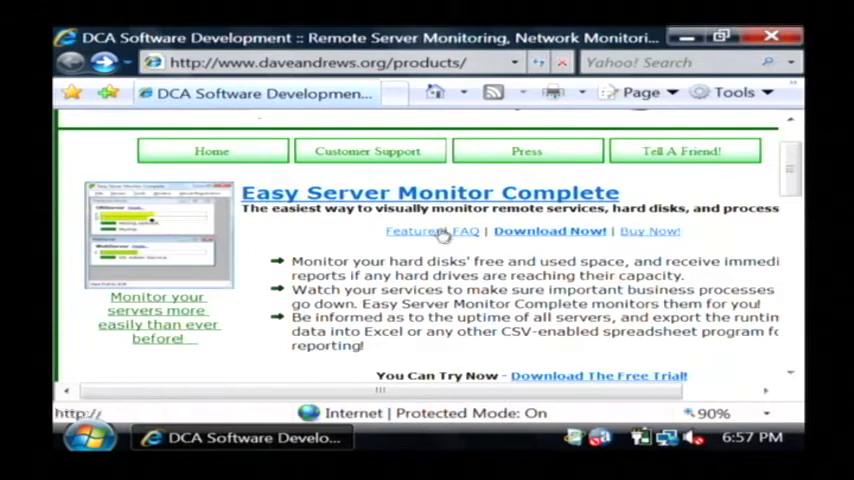
mouse_move(510, 242)
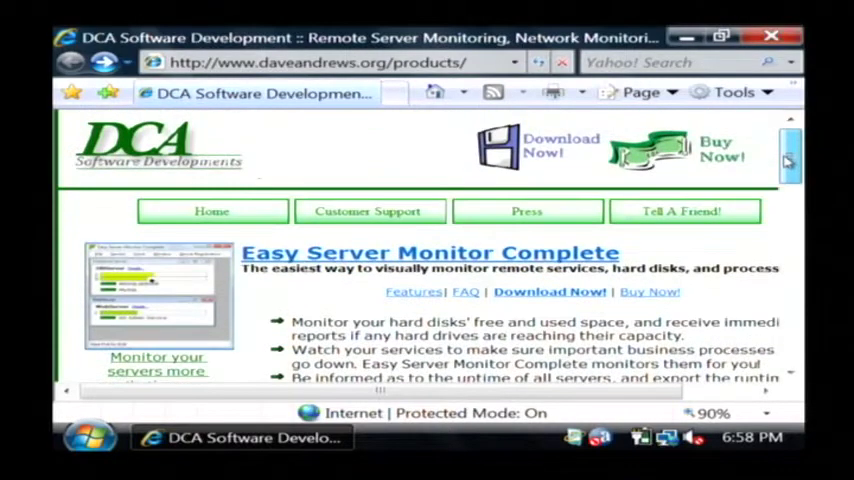
scroll("down", 3)
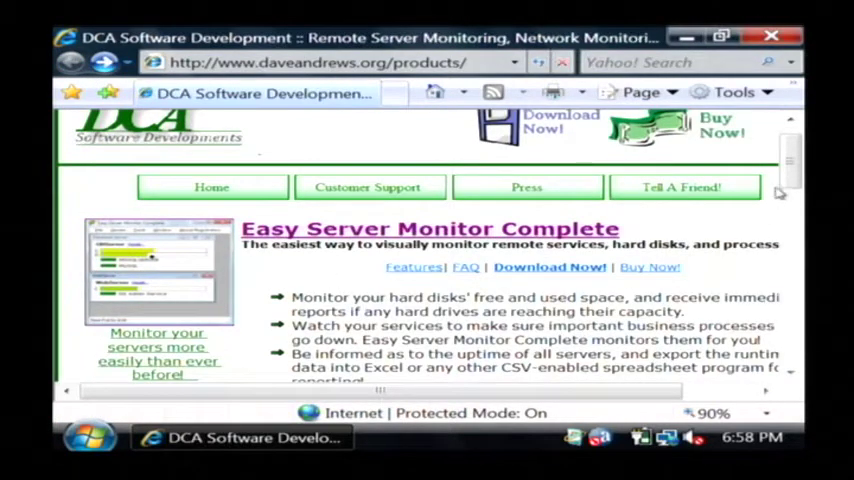
scroll("down", 3)
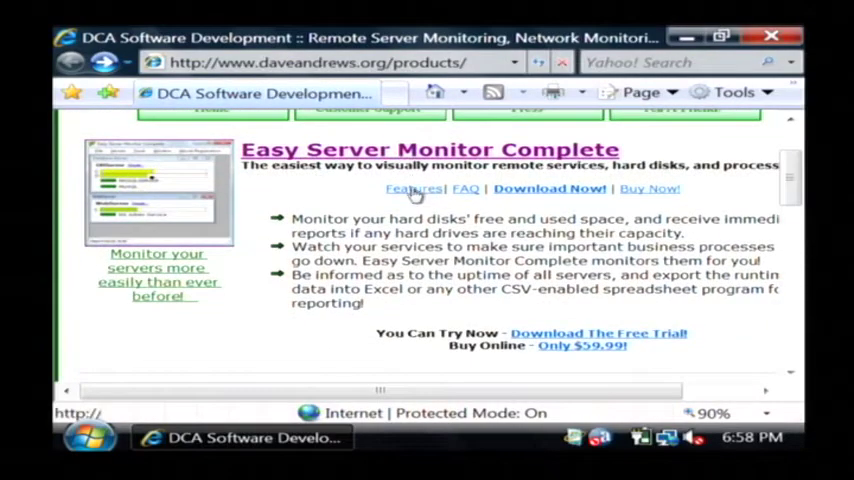
Go to the FAQ page and select its 'Easy Server Monitor Complete - FAQ' header text
left_click(412, 188)
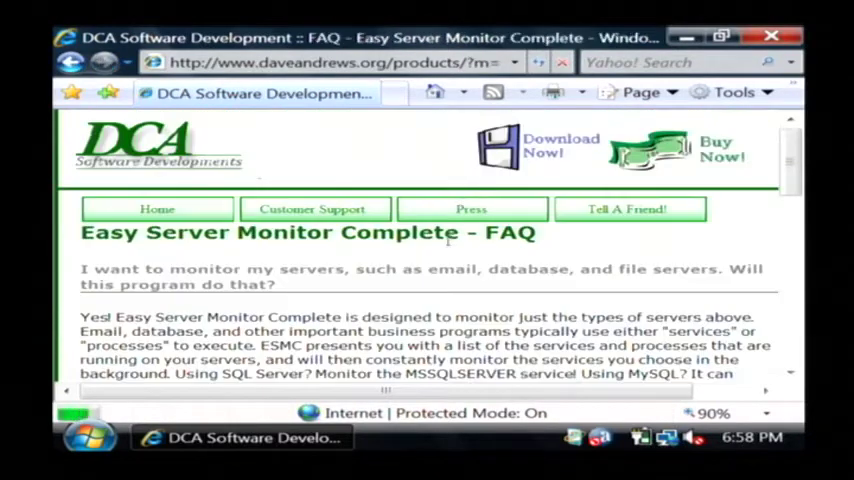
double_click(108, 232)
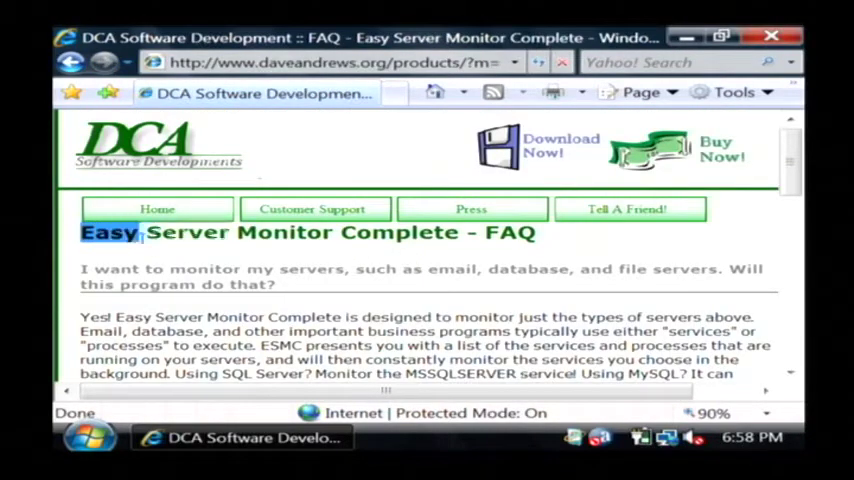
left_click_drag(144, 232, 536, 232)
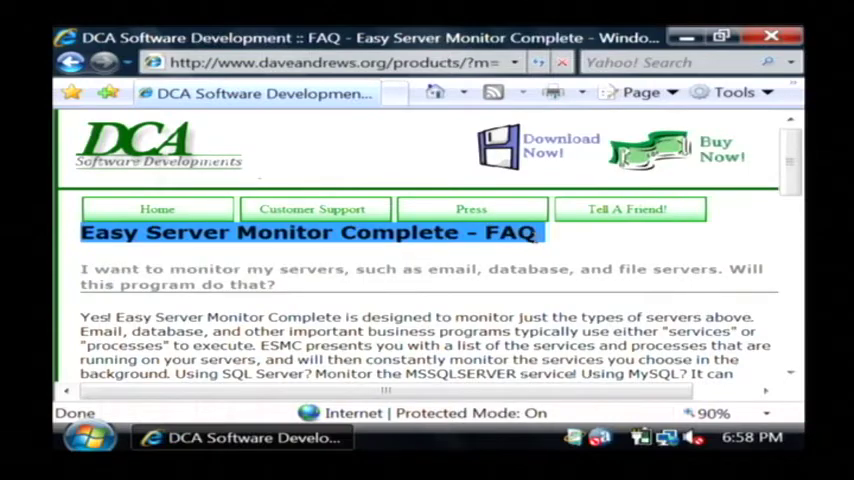
mouse_move(540, 236)
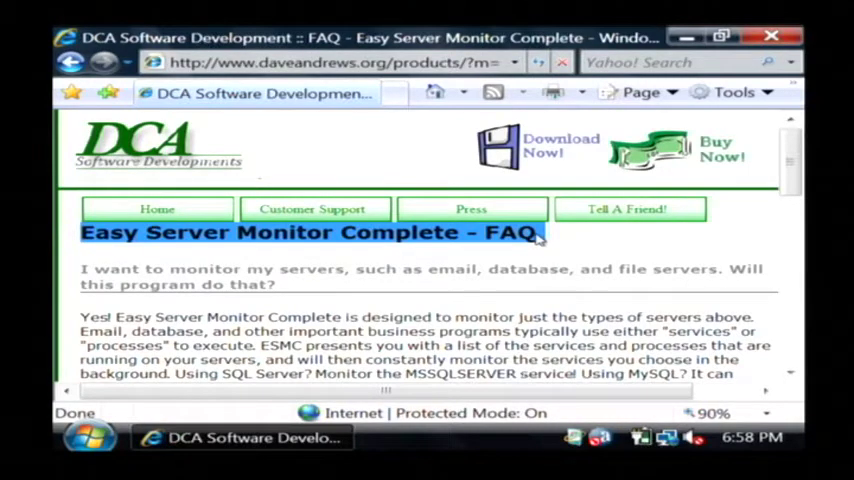
scroll("down", 3)
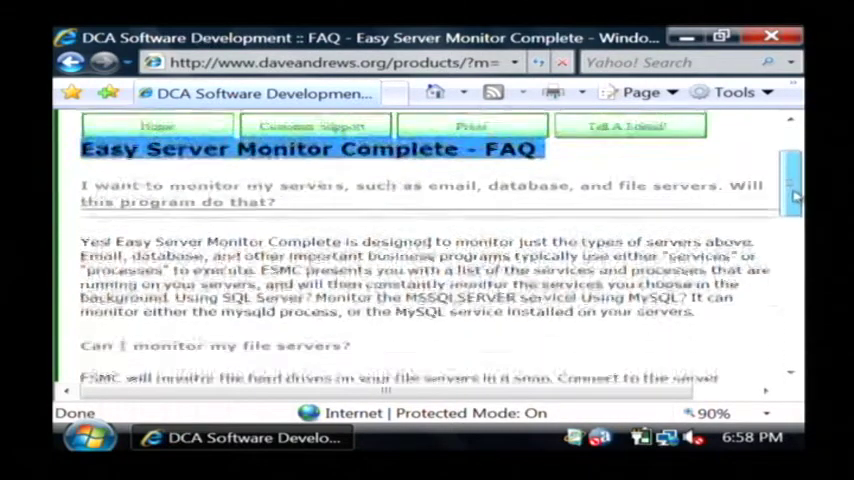
scroll("up", 3)
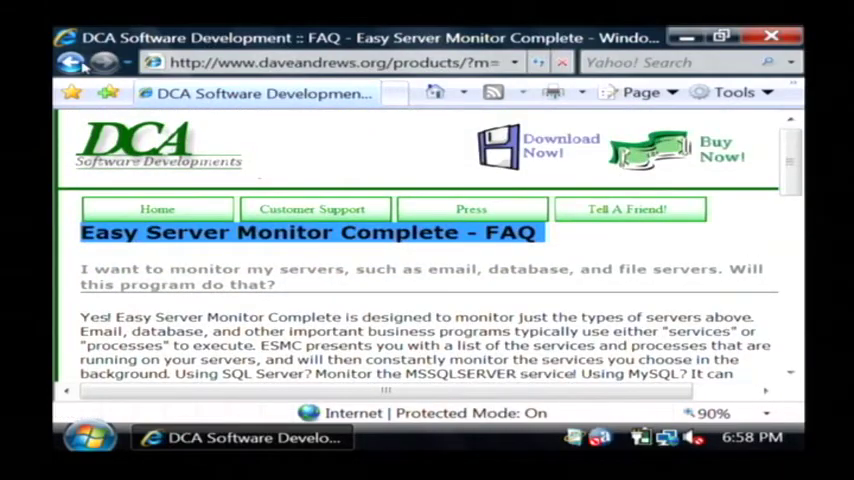
Go back, reopen the FAQ, return to products and scroll to Easy Hard Drive Space Monitor
left_click(72, 62)
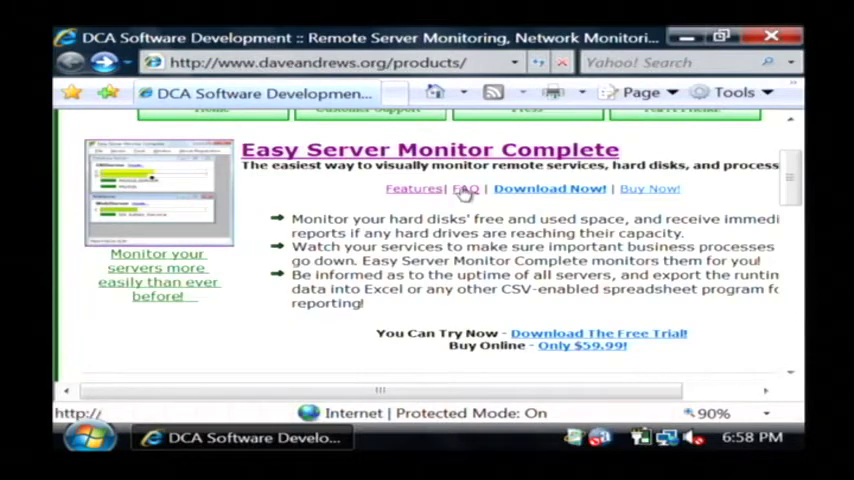
left_click(464, 188)
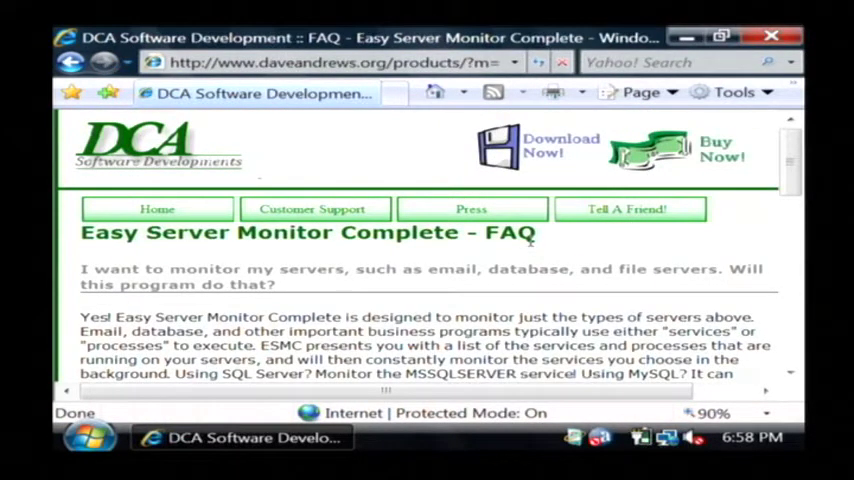
left_click(70, 62)
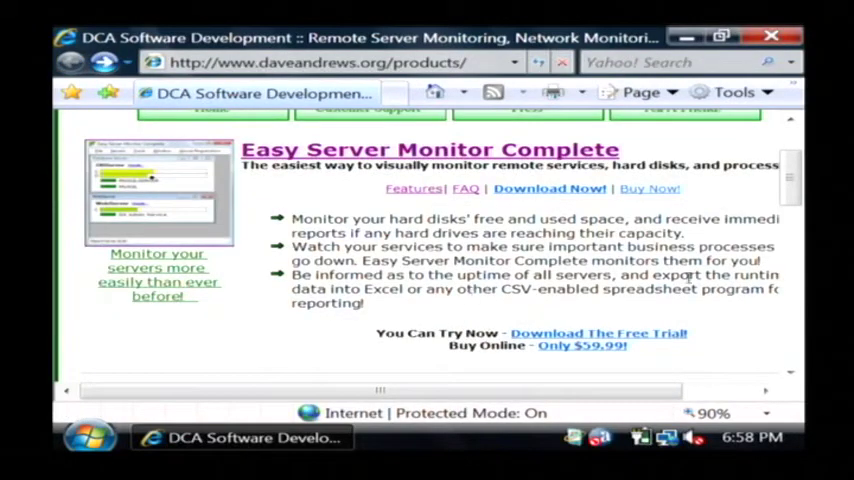
scroll("up", 3)
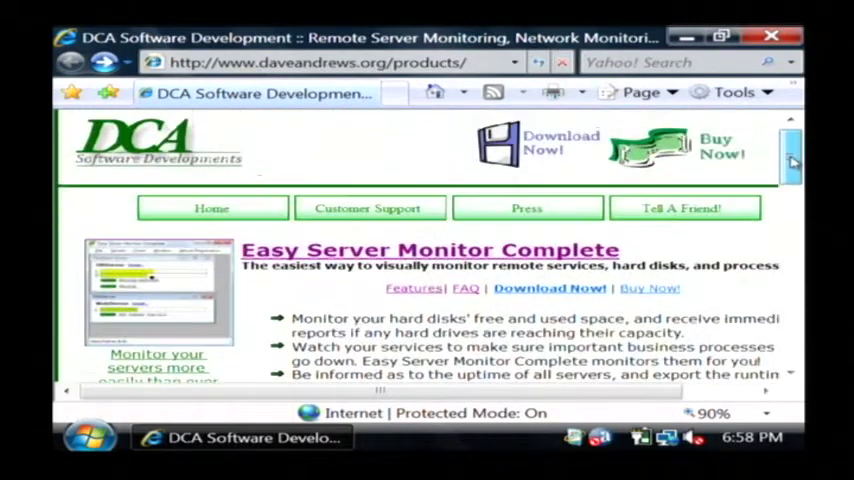
scroll("down", 3)
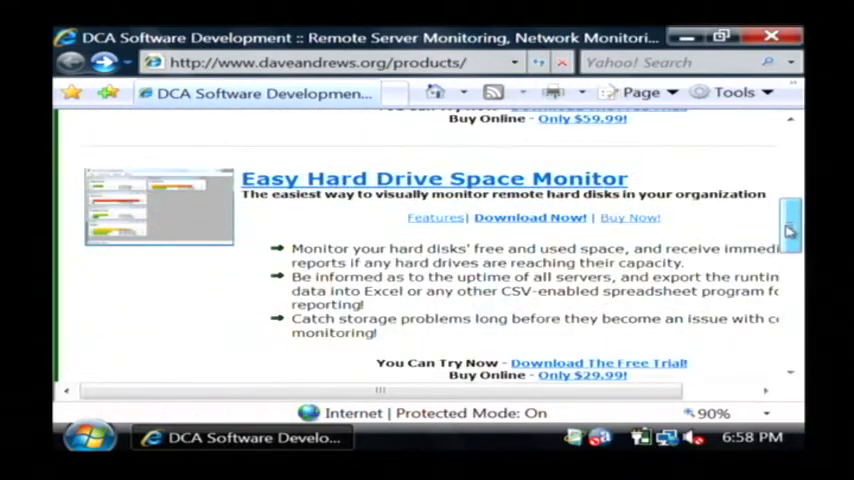